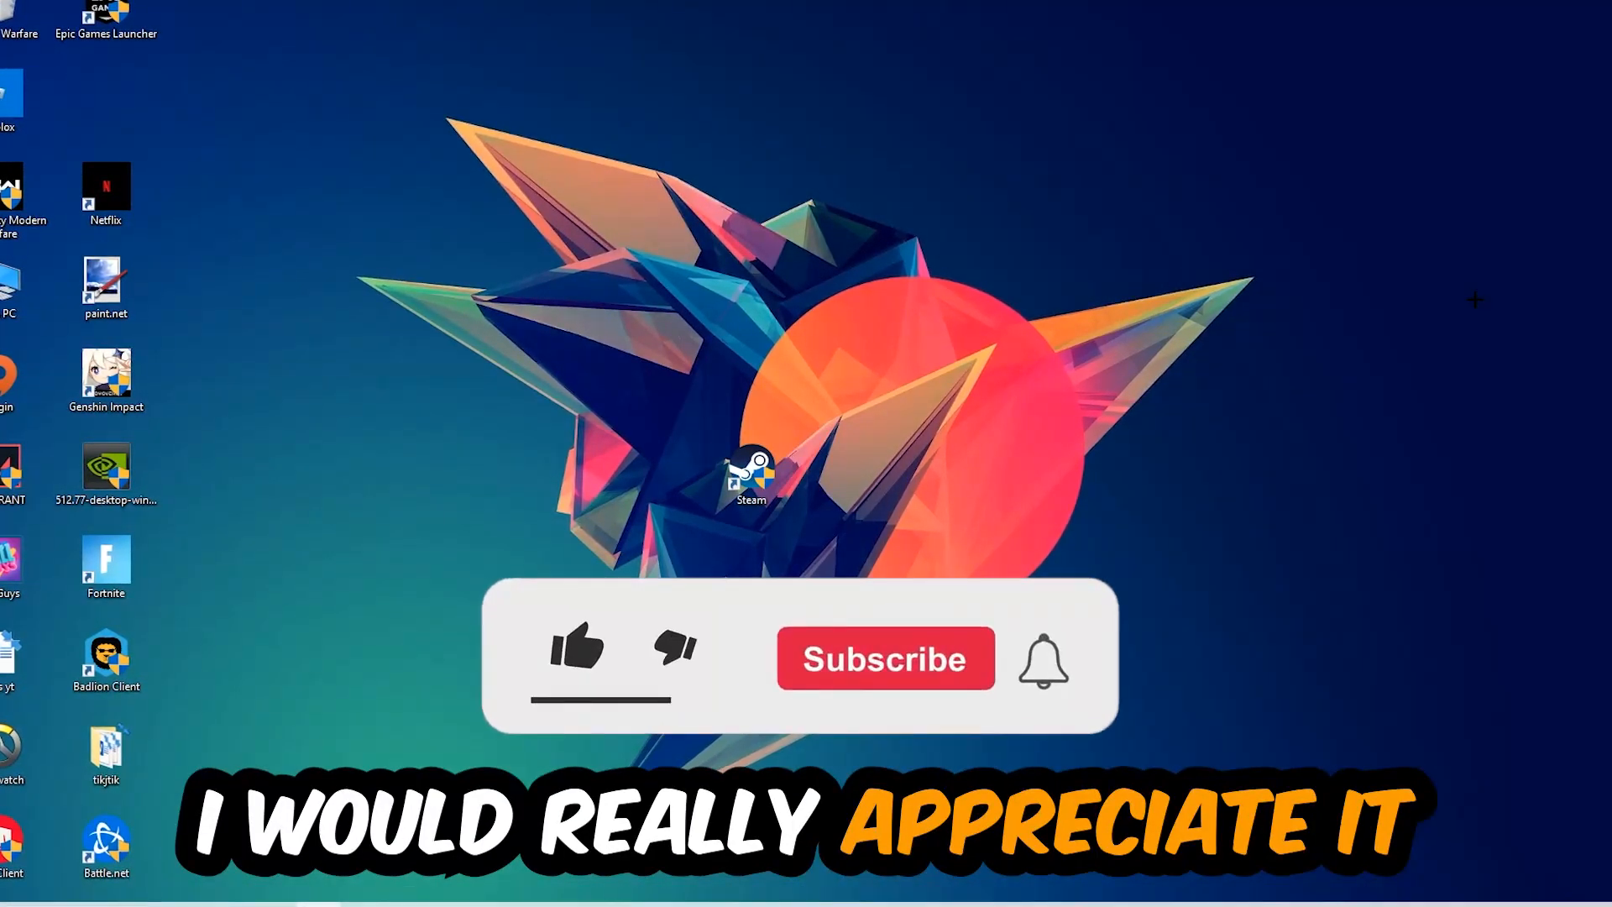
- Launch Task Manager from the taskbar context menu and review its Processes list
click(576, 650)
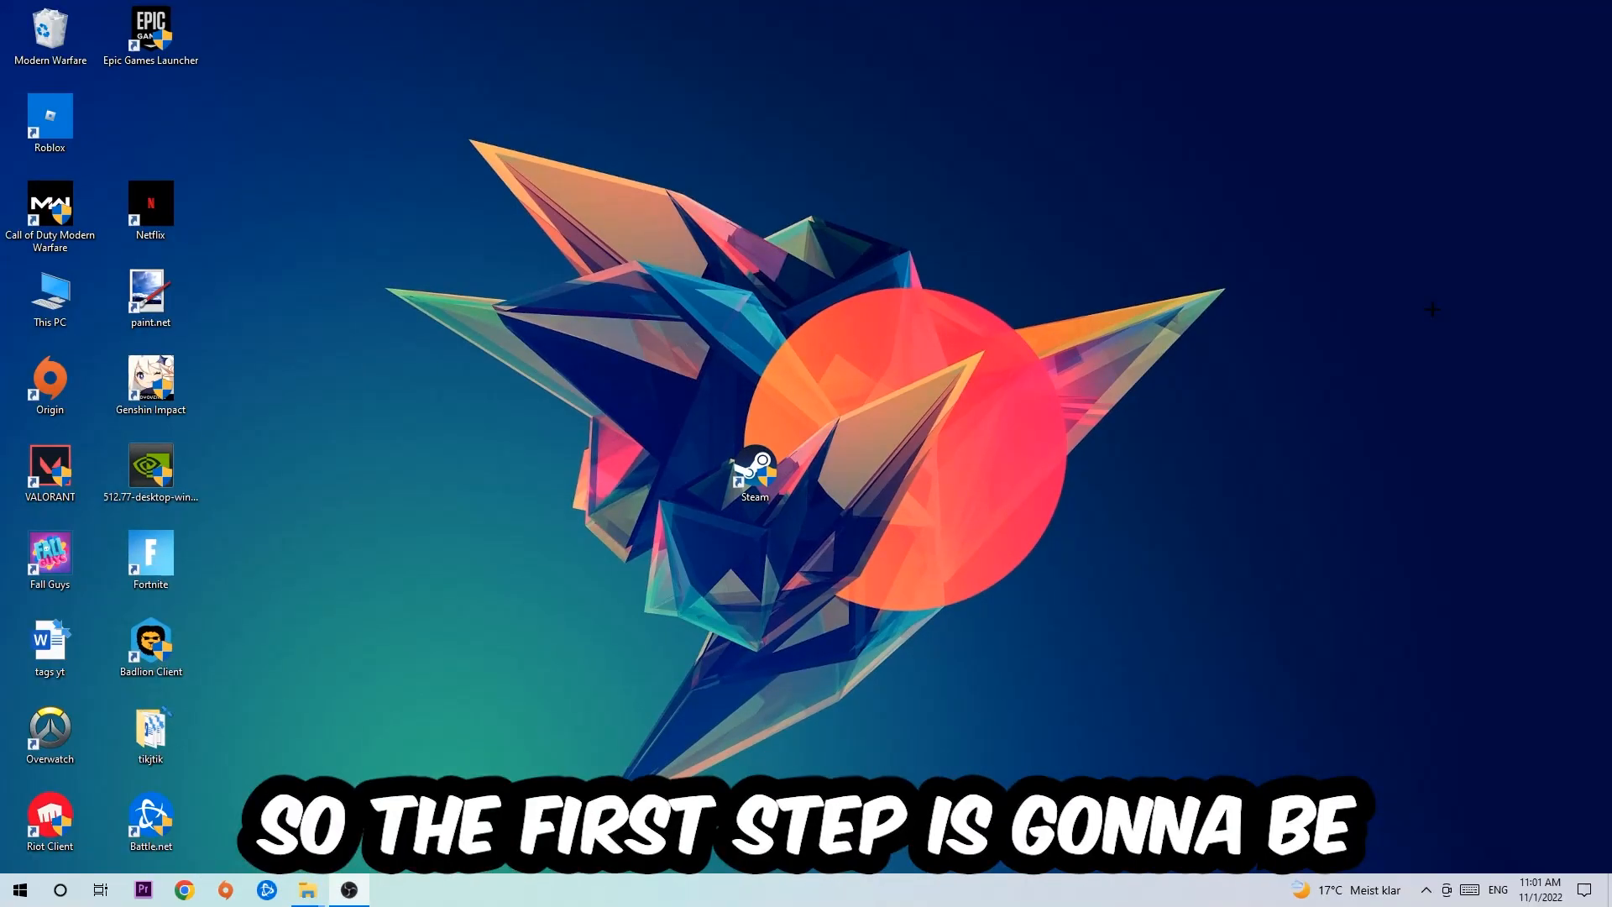
mouse_move(781, 447)
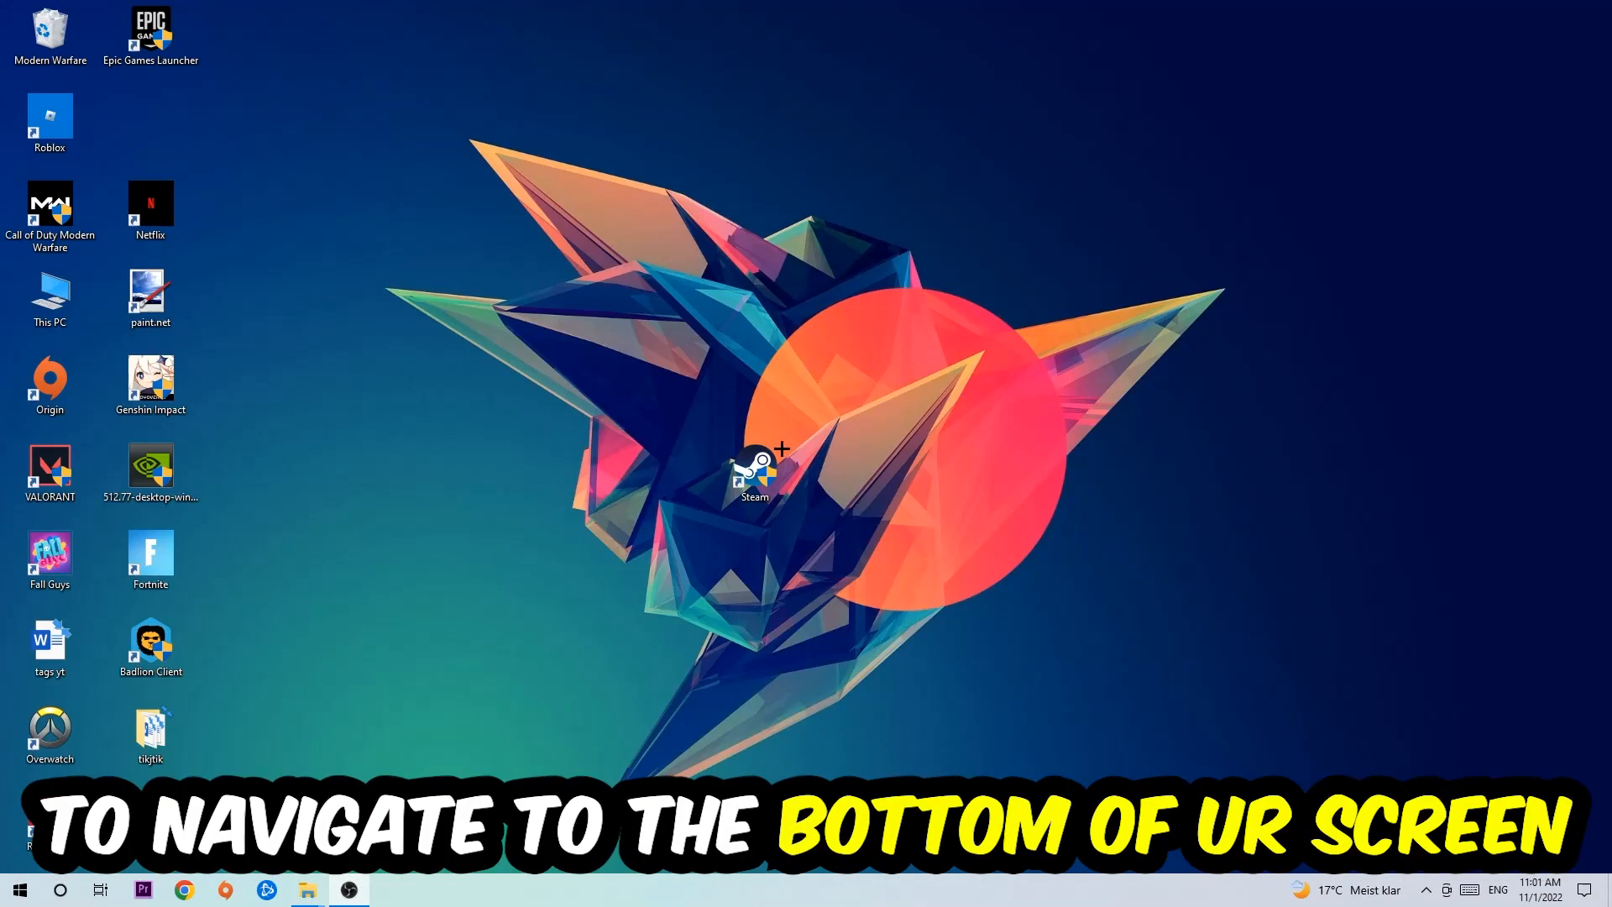
right_click(720, 887)
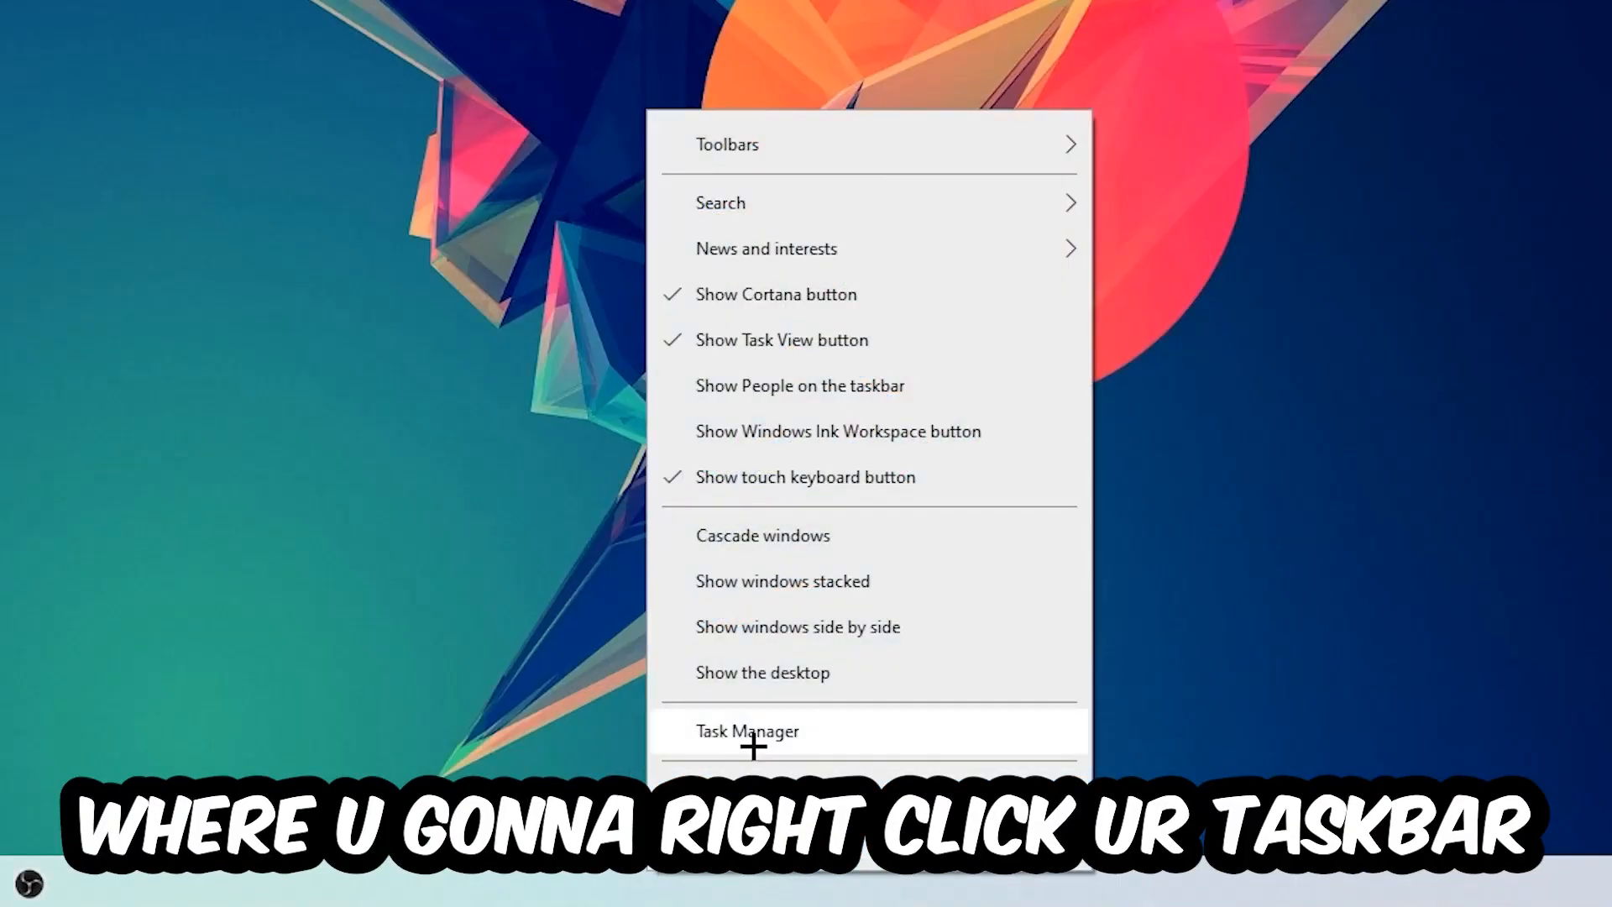
click(747, 731)
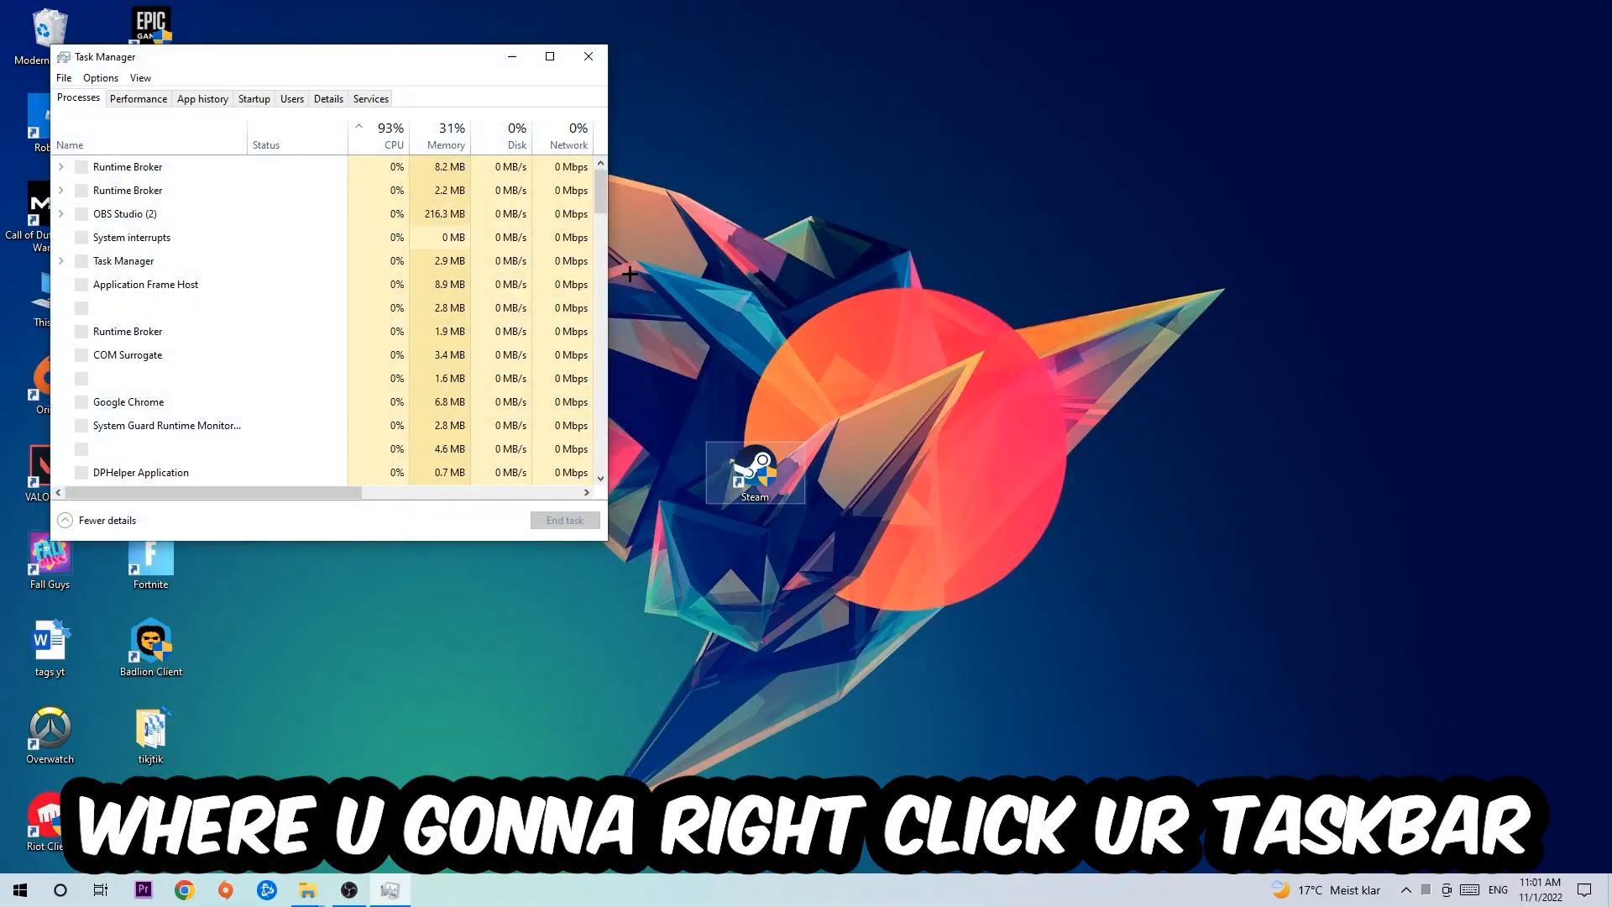
click(549, 57)
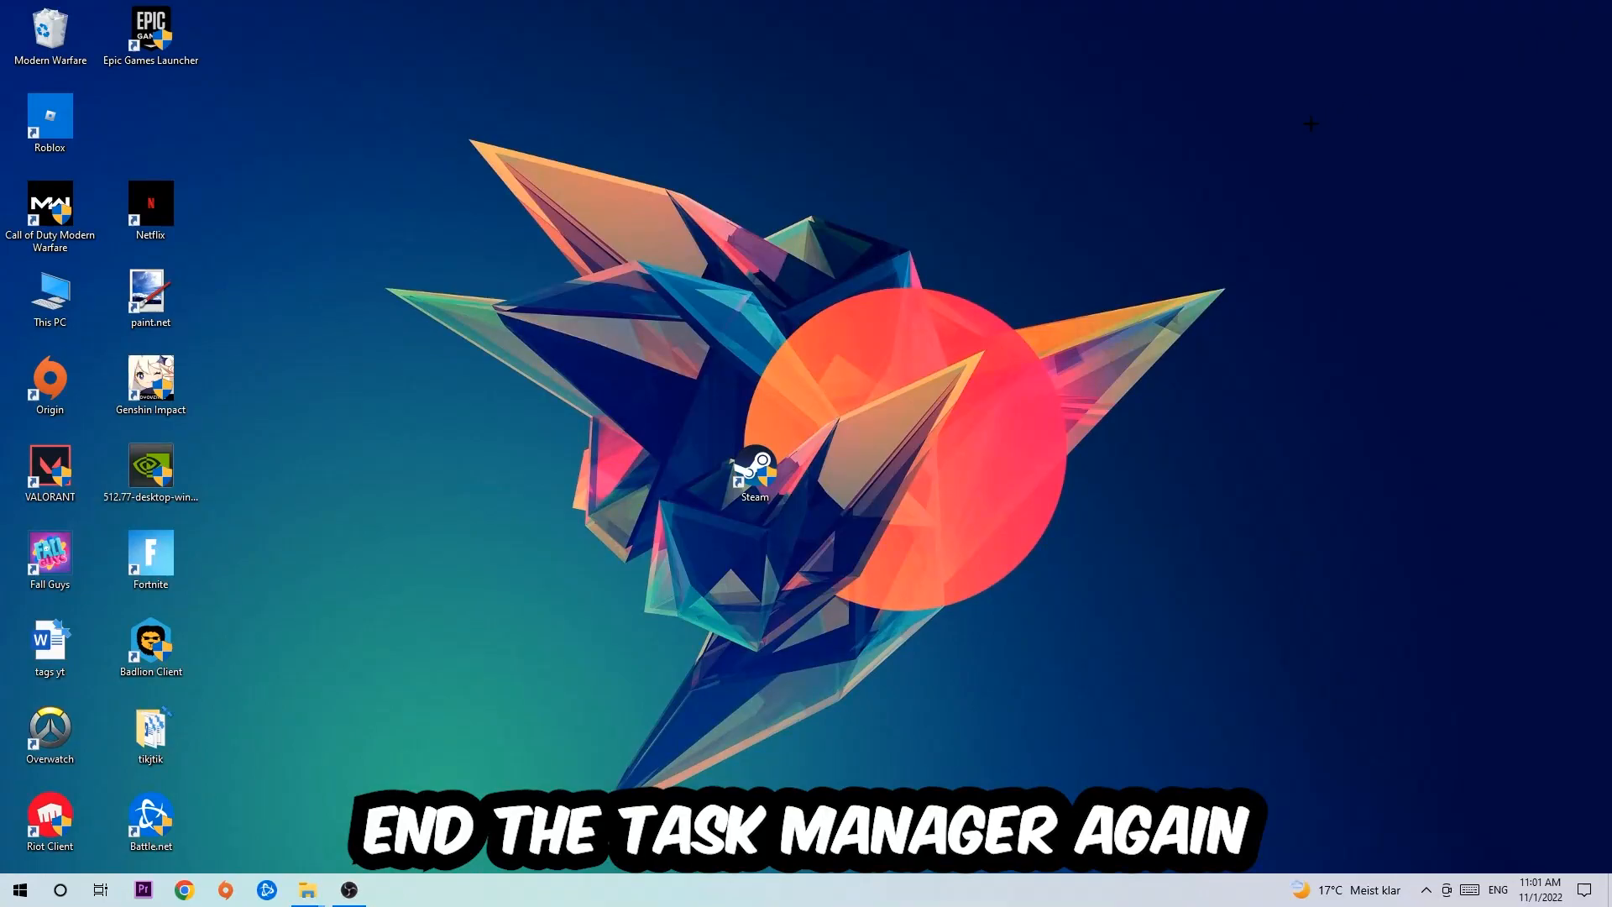
mouse_move(925, 180)
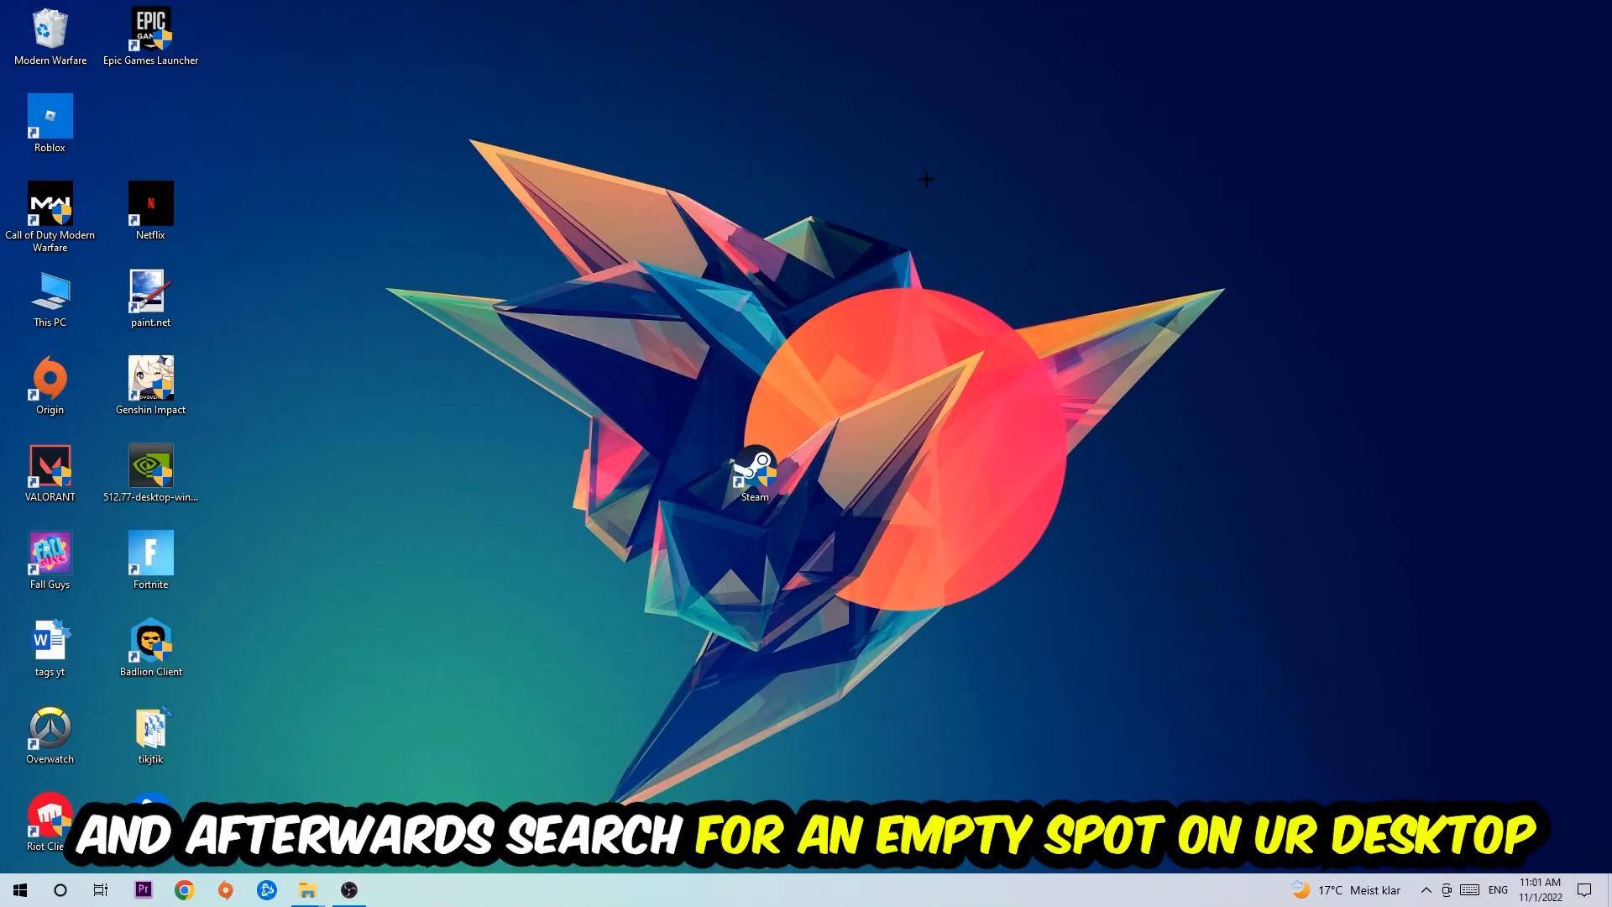
mouse_move(1041, 249)
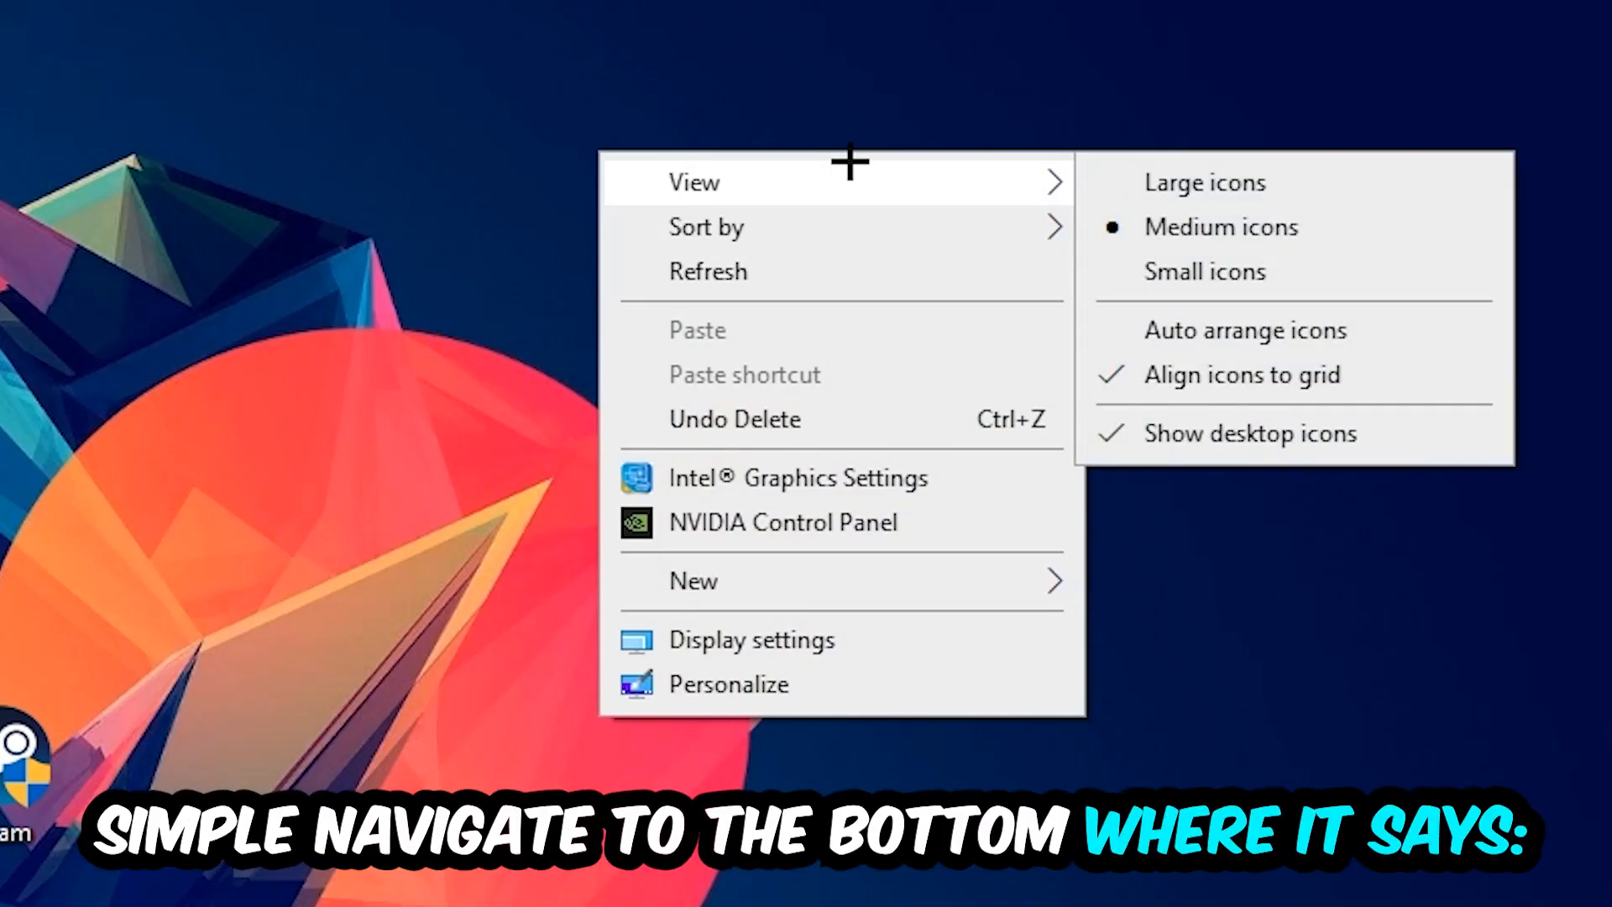
mouse_move(816, 639)
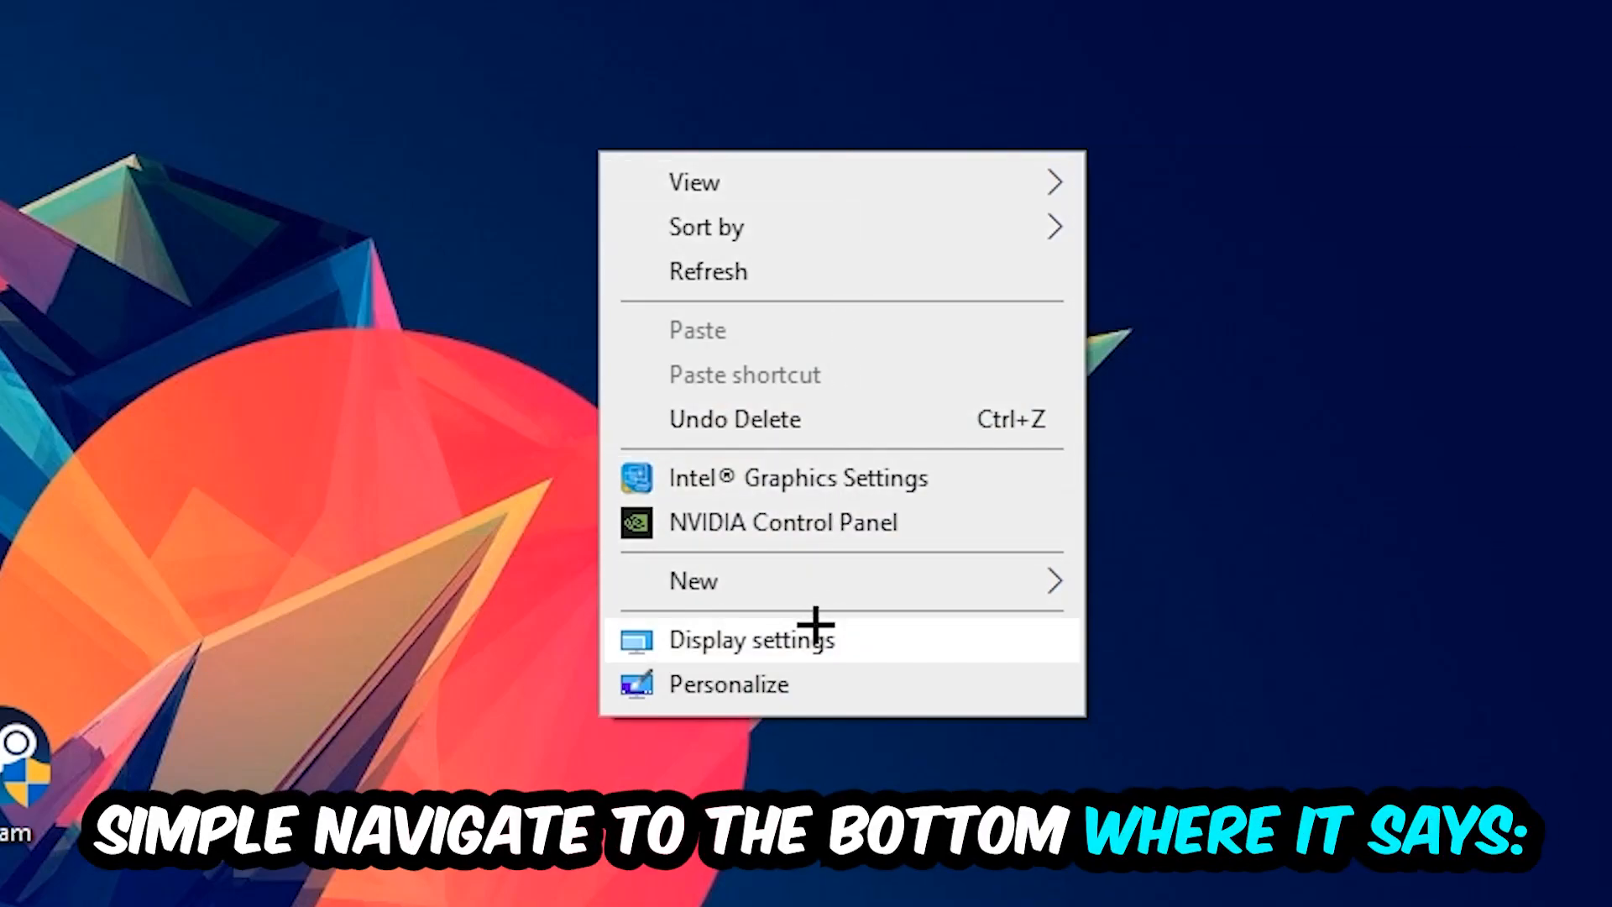
- Choose Display settings from the desktop context menu
click(749, 638)
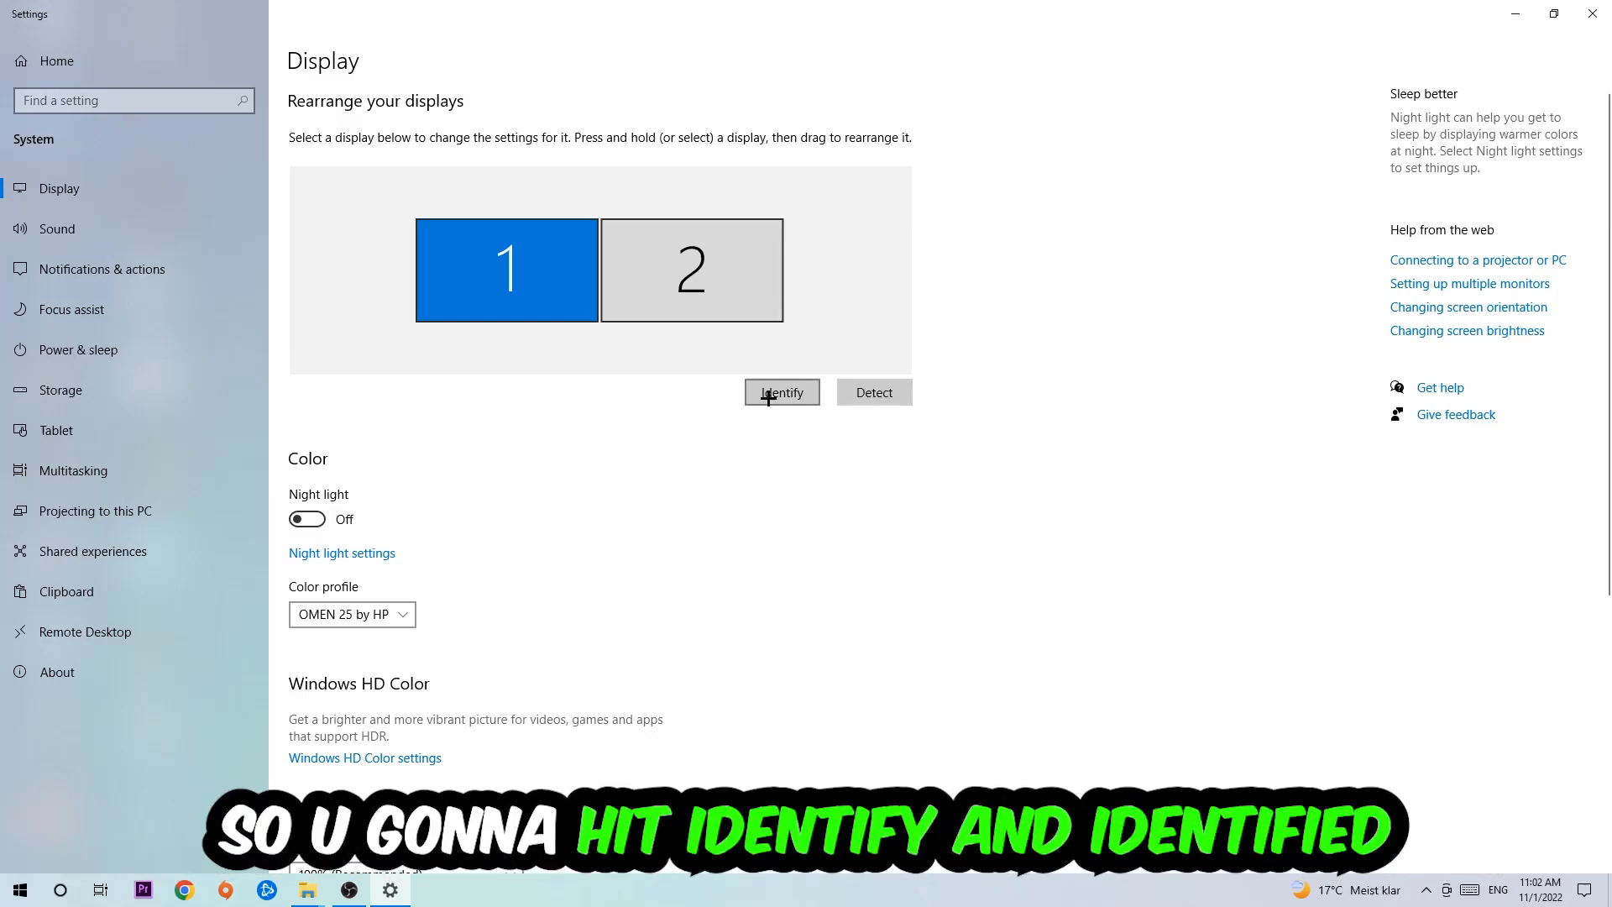
- Identify the two displays and reveal the Scale and layout options at 100% and 1920 × 1080
click(781, 391)
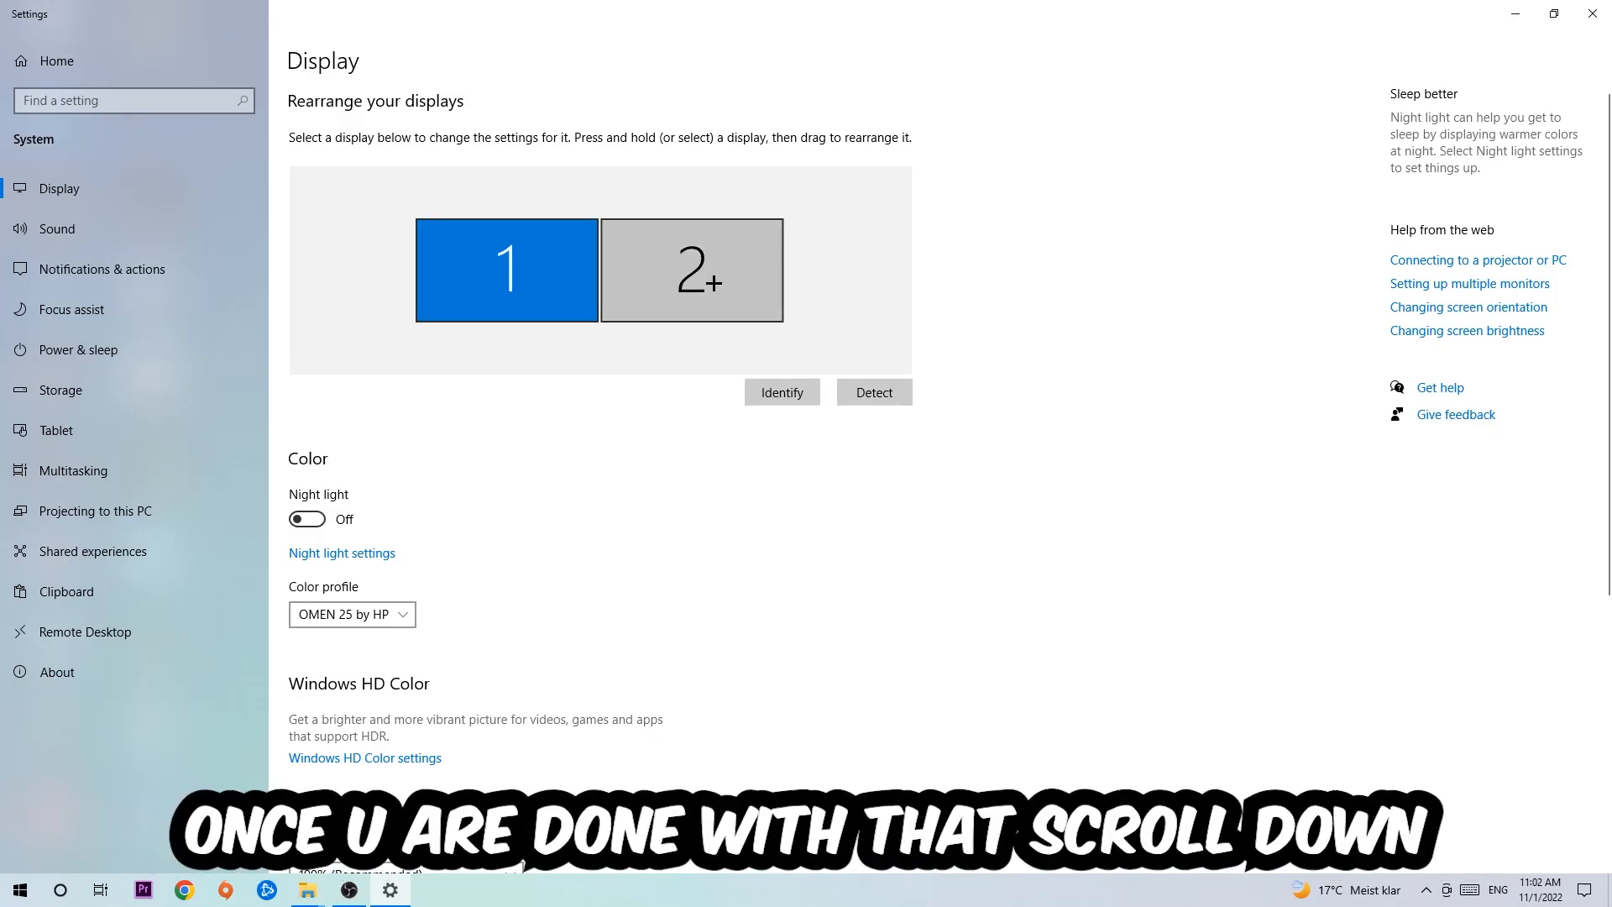
scroll(down, 3)
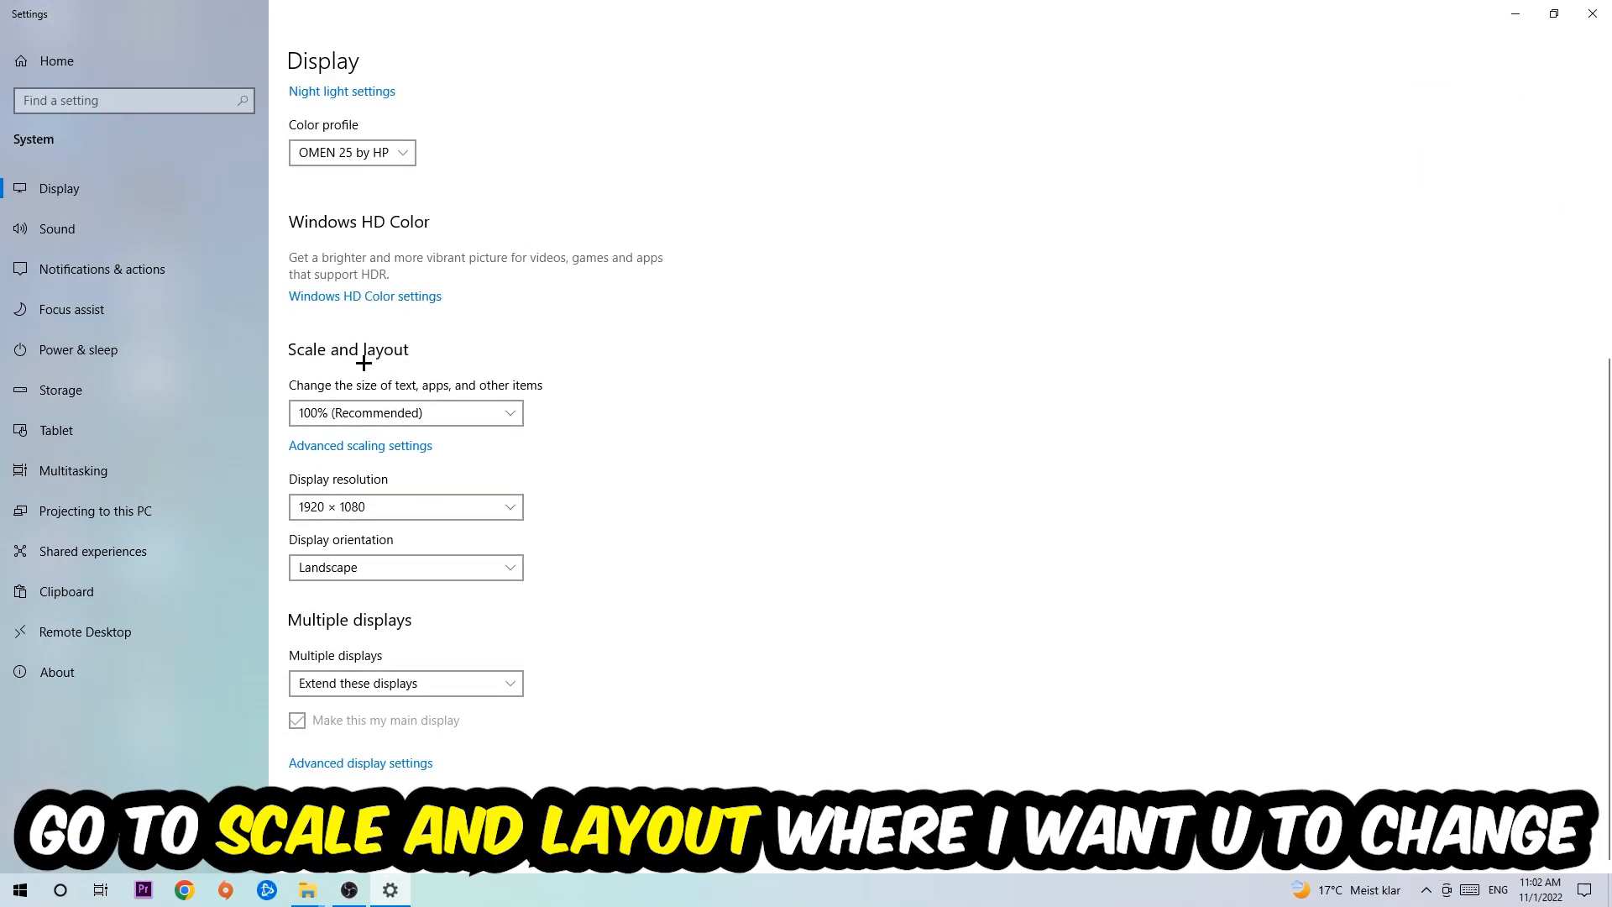
mouse_move(479, 378)
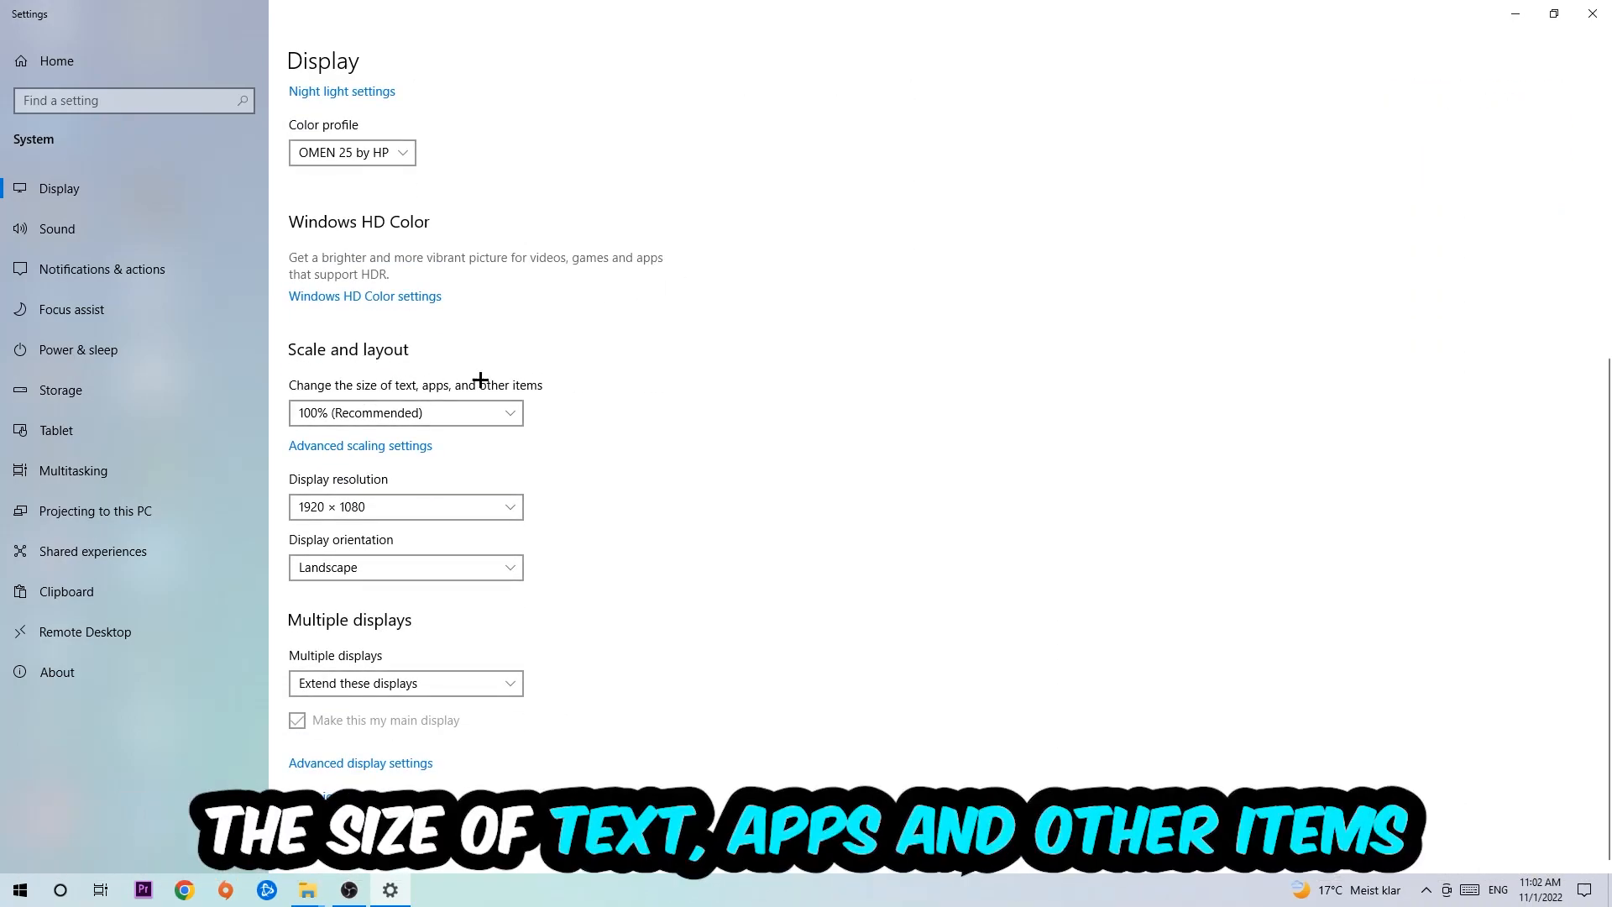
mouse_move(519, 433)
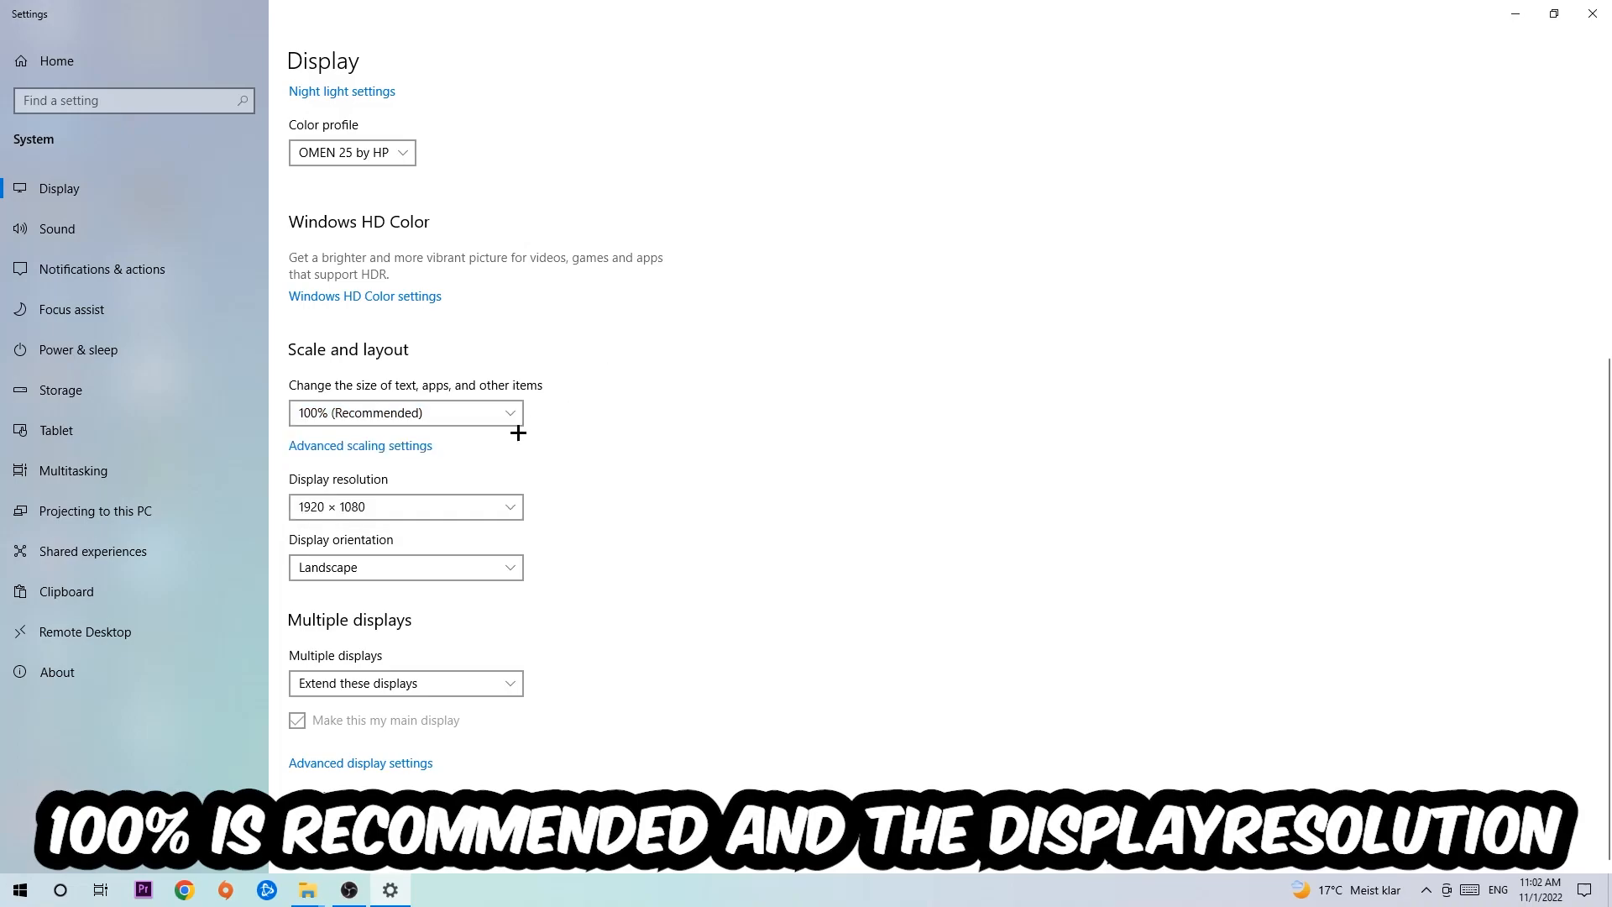
mouse_move(600, 415)
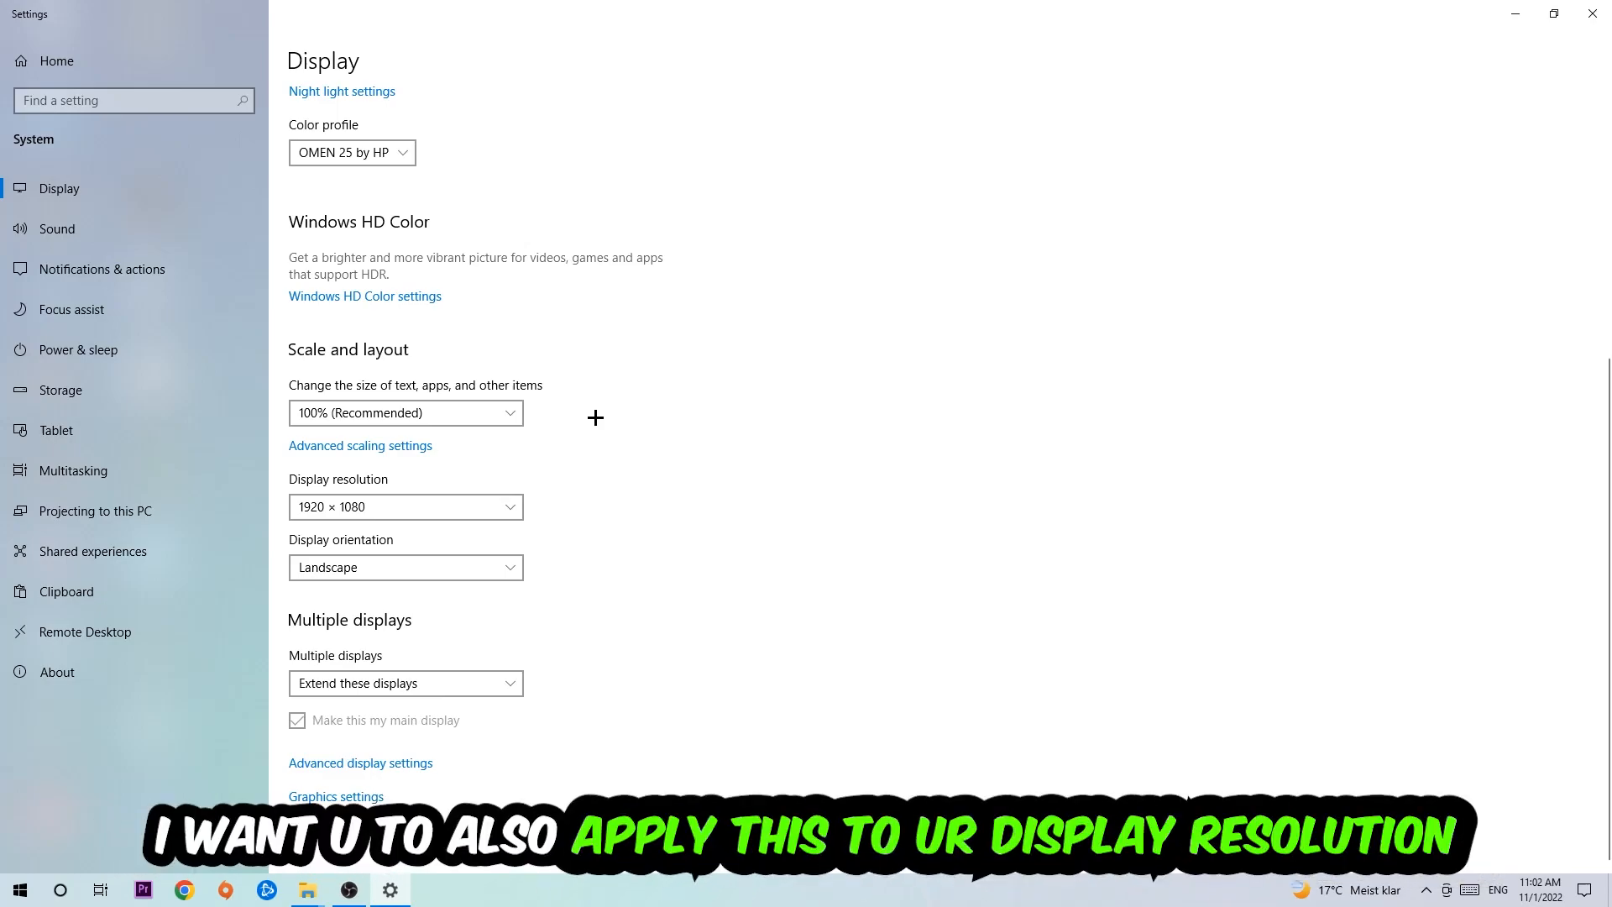
mouse_move(588, 420)
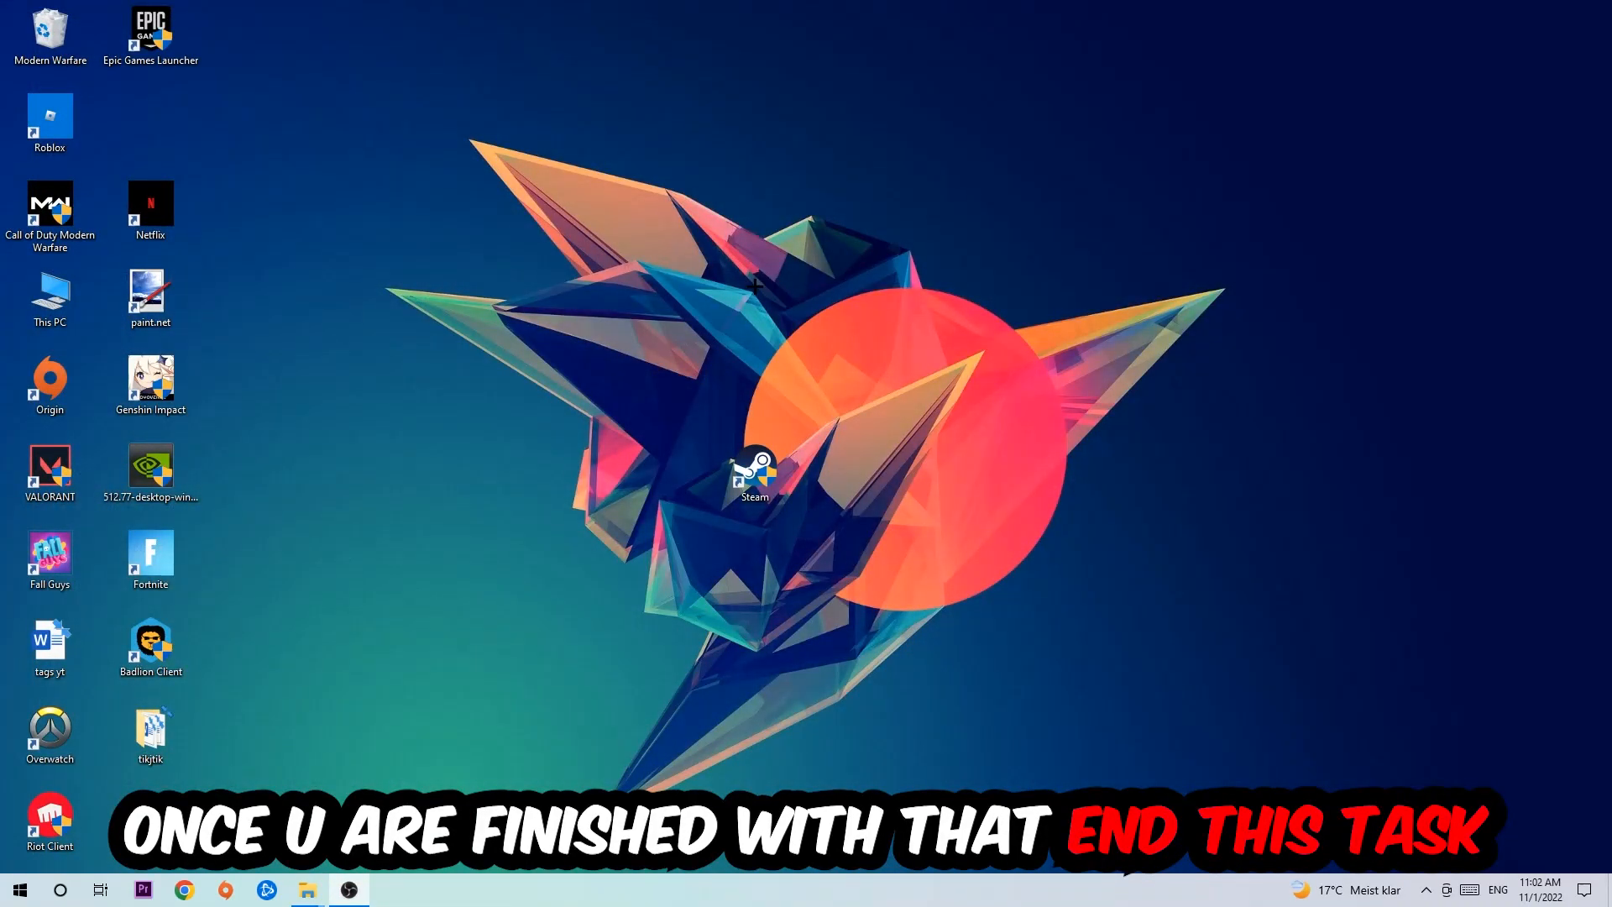
- Reopen Settings, go to Update & Security and check for new Windows updates
click(20, 890)
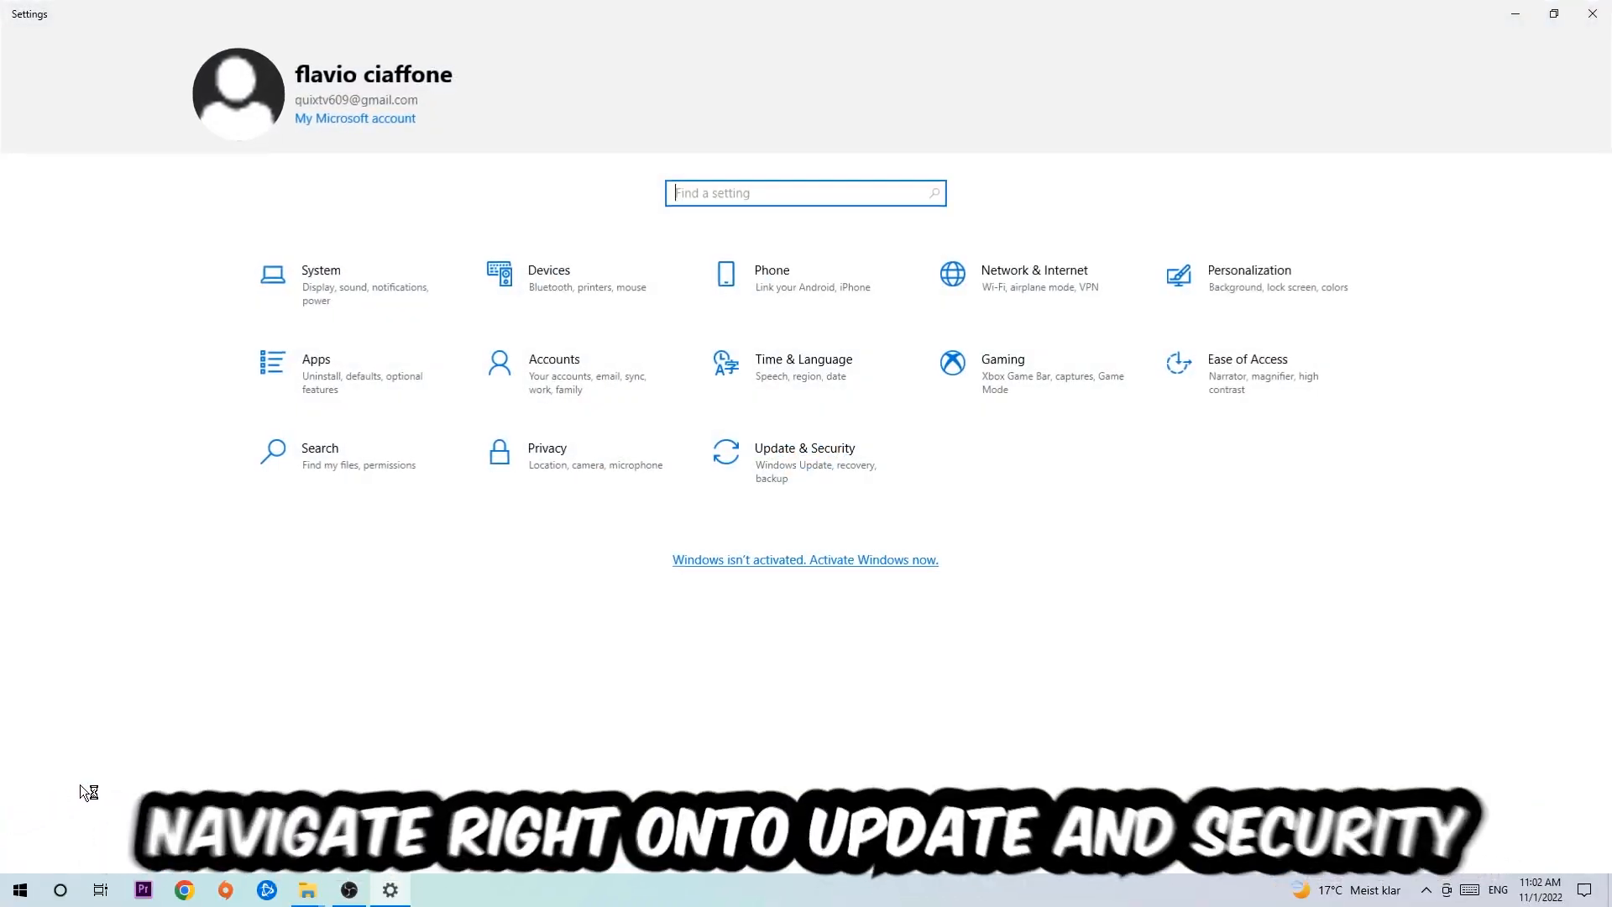
click(805, 464)
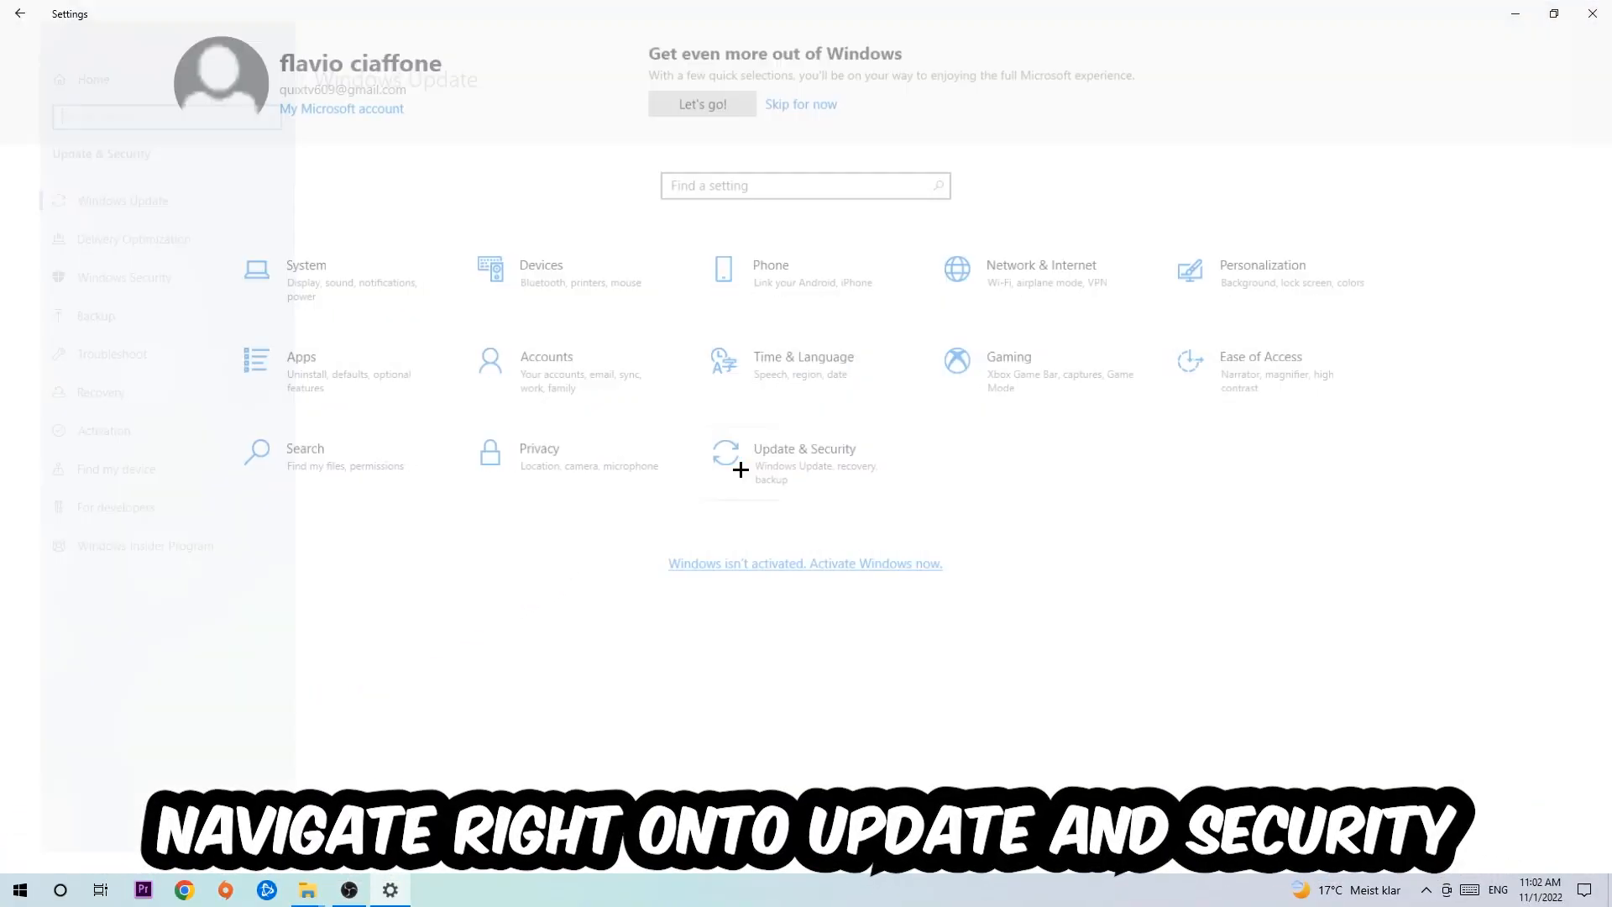
click(804, 457)
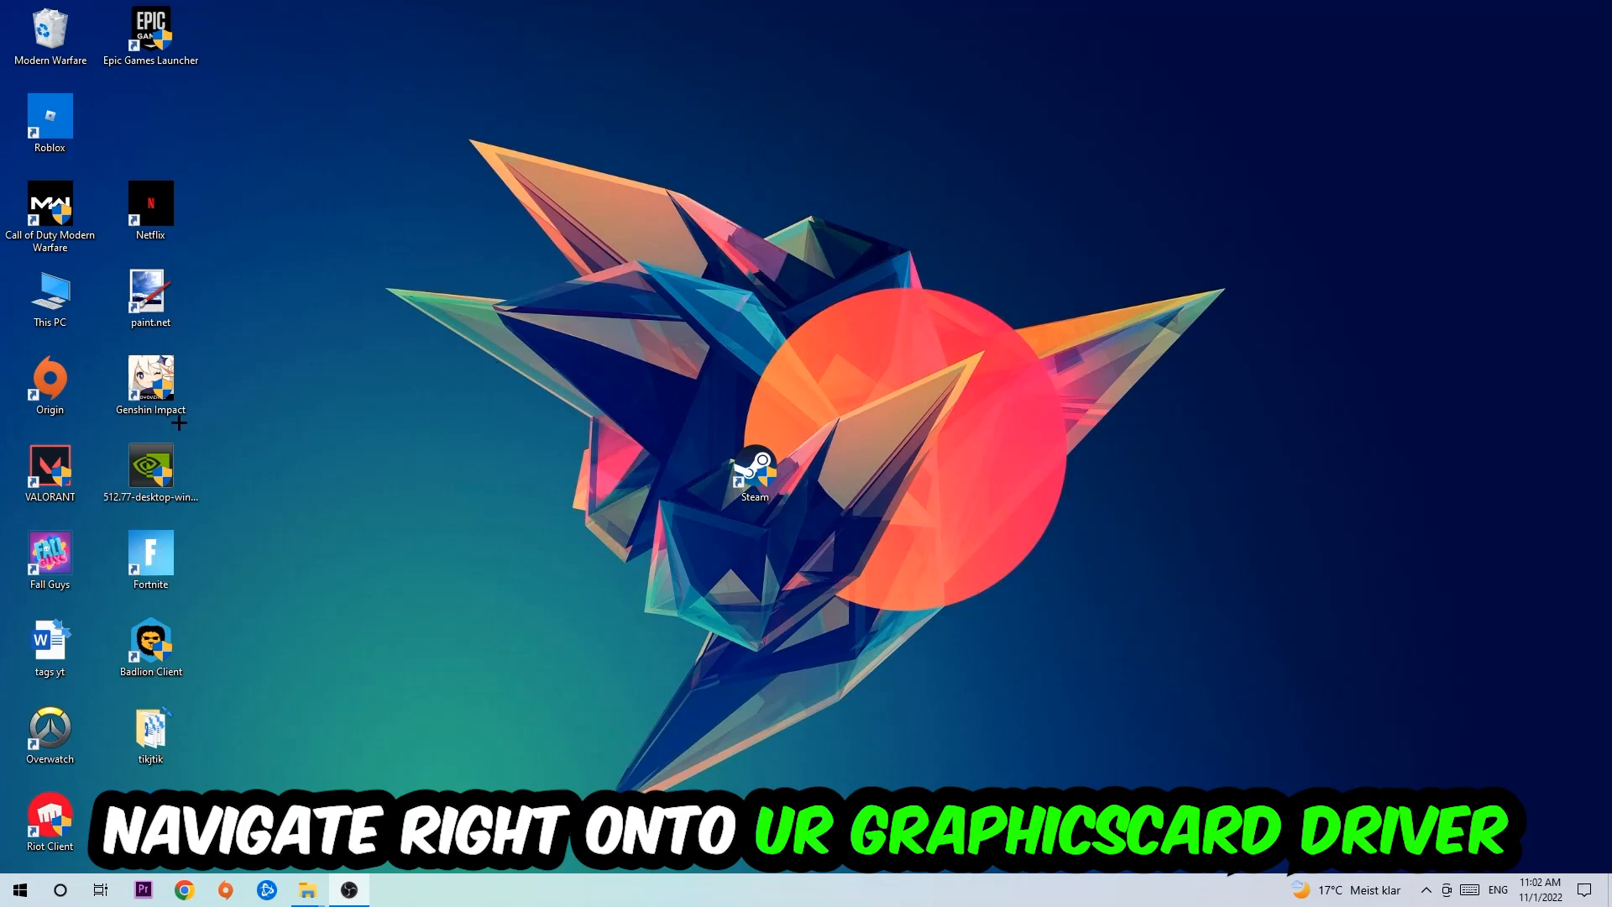
- Drag the NVIDIA driver installer from the icon column to the upper middle of the desktop
drag(150, 471, 855, 304)
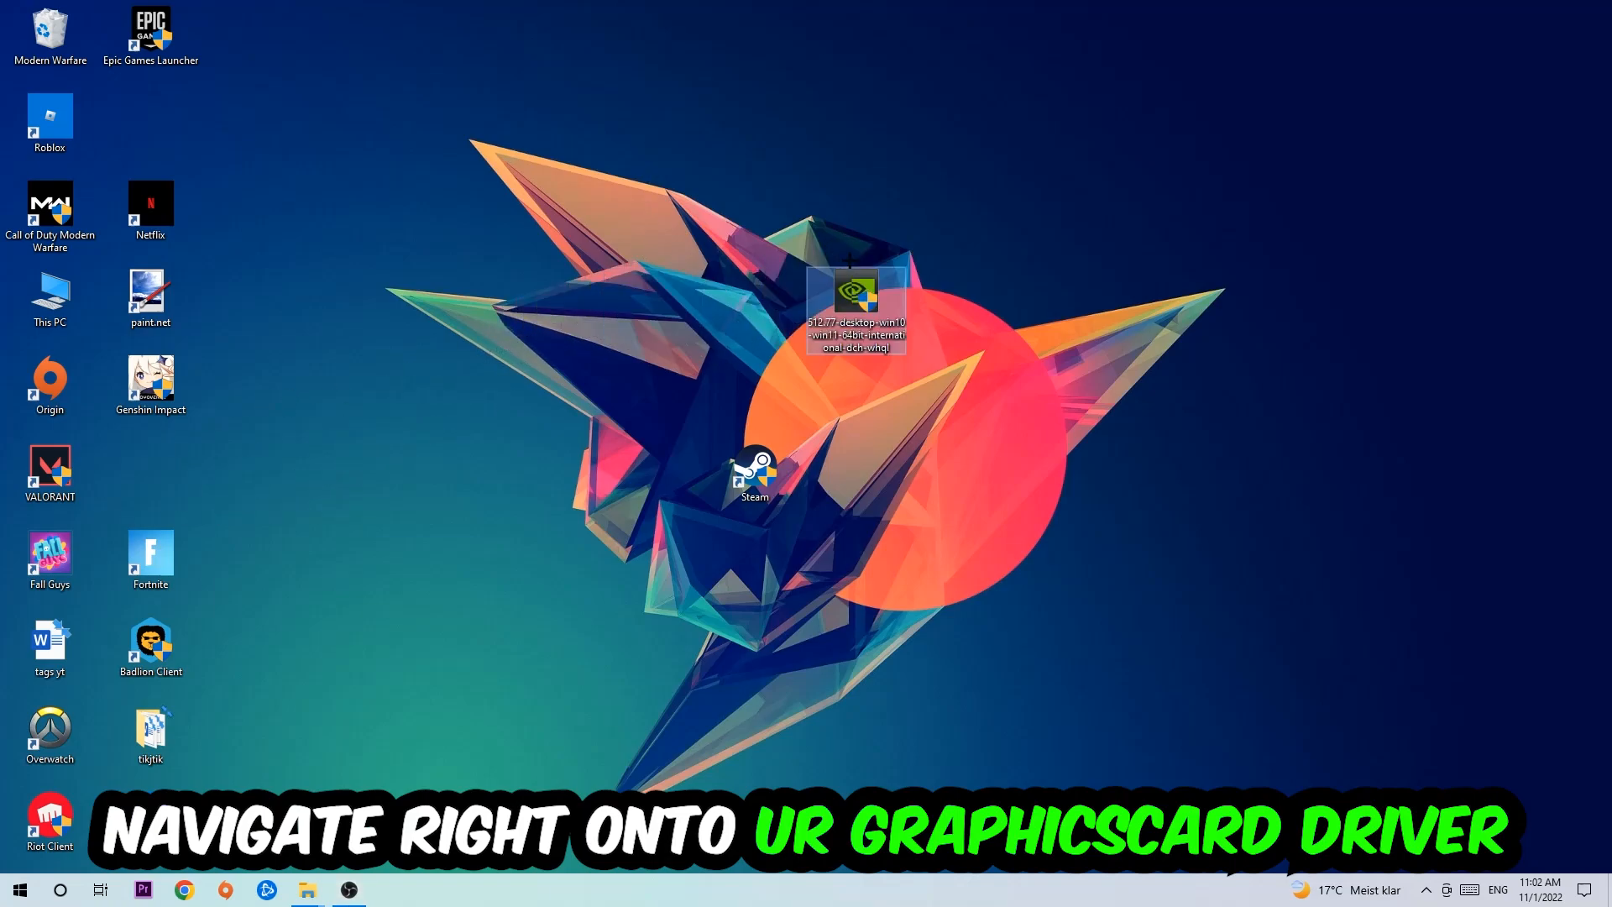
drag(857, 299, 657, 299)
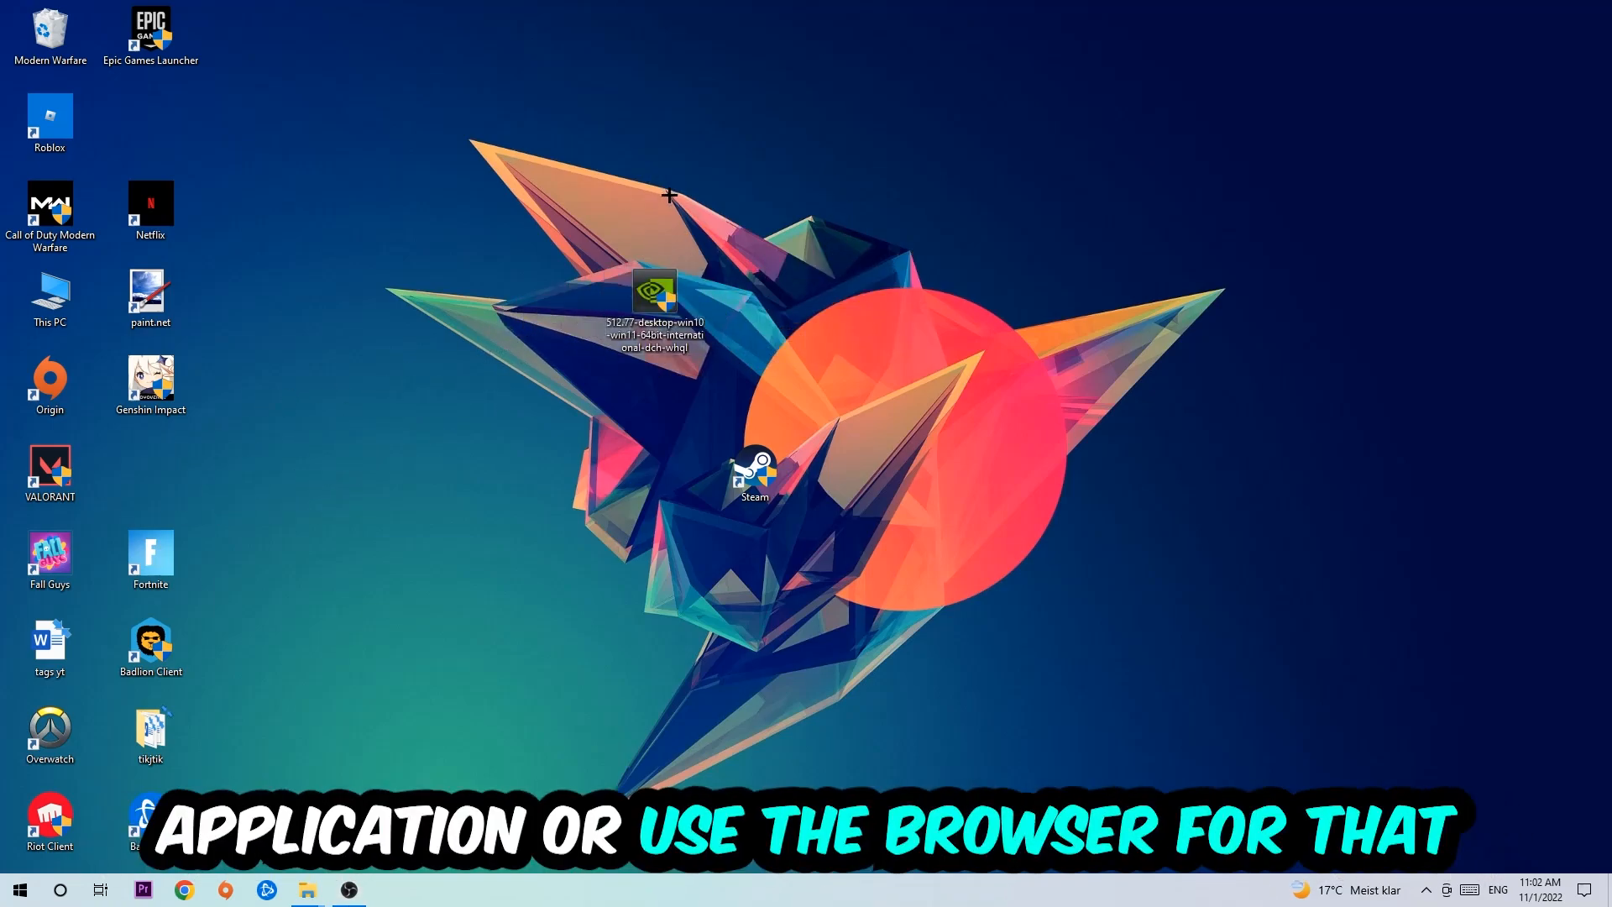